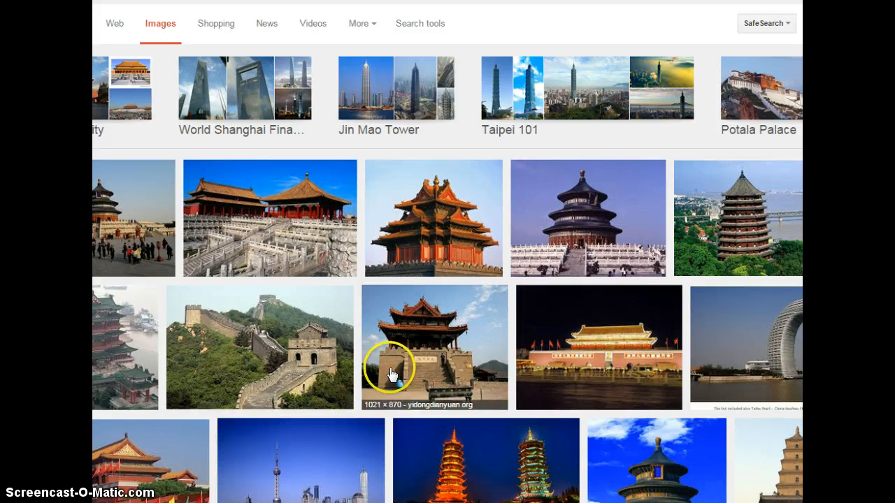
Browse the Chinese building image results and bring up the circular coin-shaped building photo's preview.
scroll("down", 3)
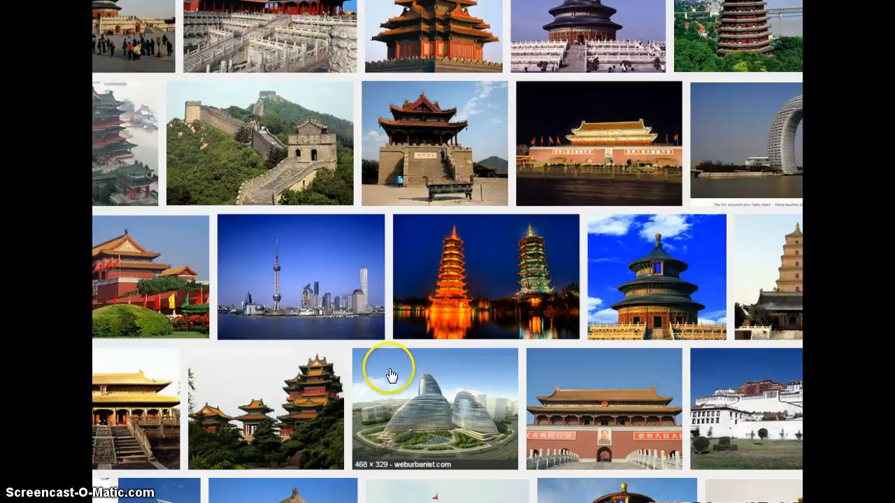
scroll("down", 3)
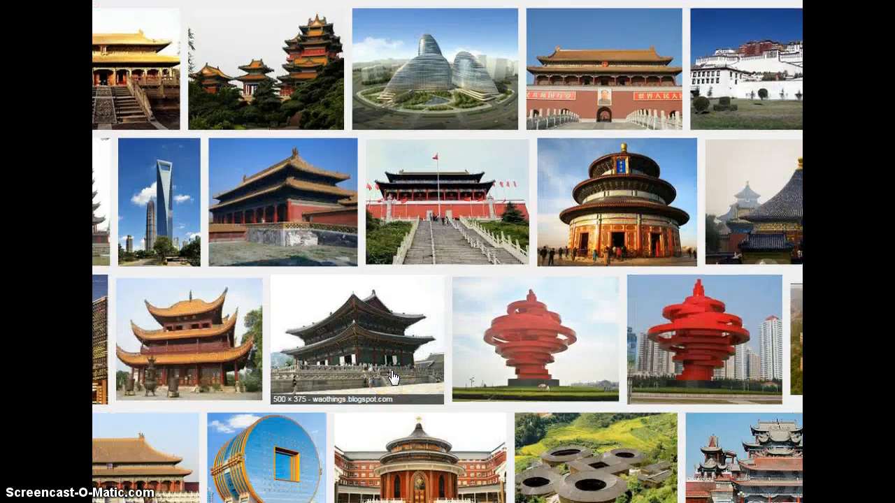
scroll("down", 3)
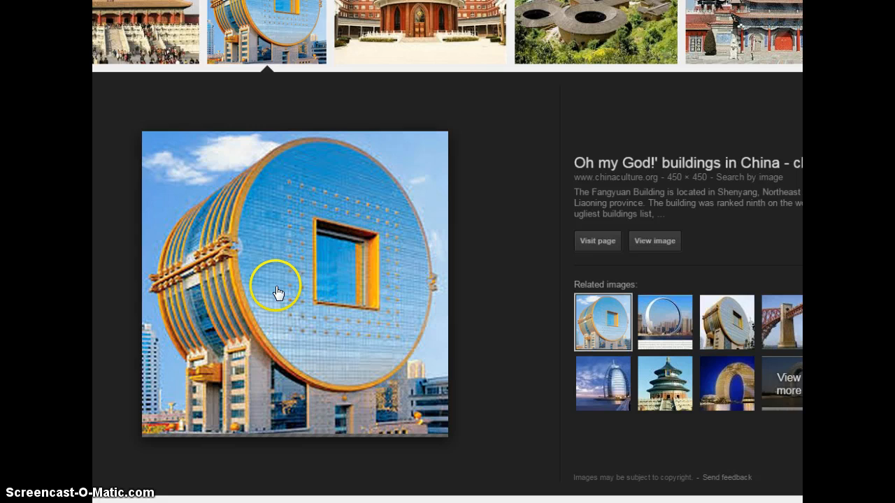
mouse_move(137, 446)
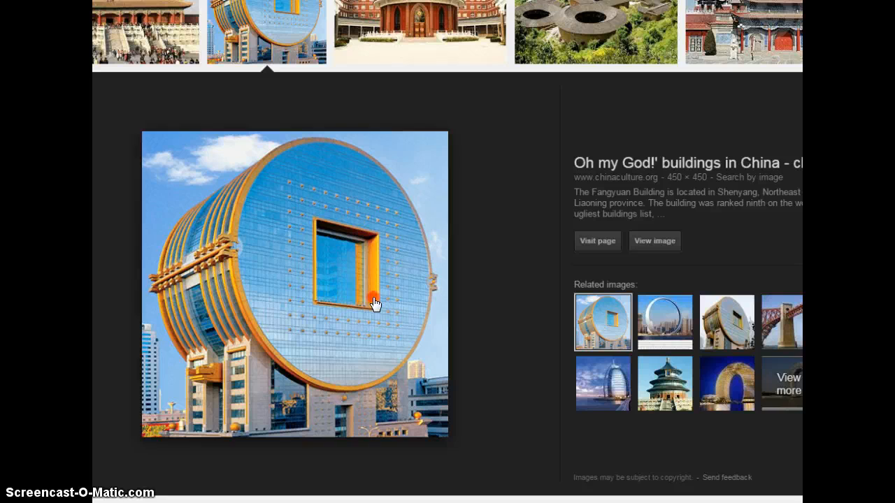
right_click(375, 302)
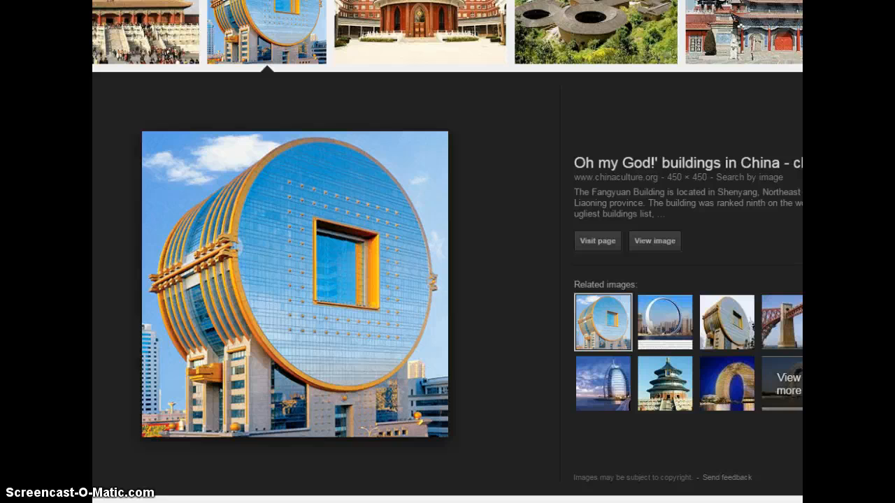
Snip a rectangle around the circular building photo in the Chrome preview, retaking it once for a tighter crop.
left_click(14, 496)
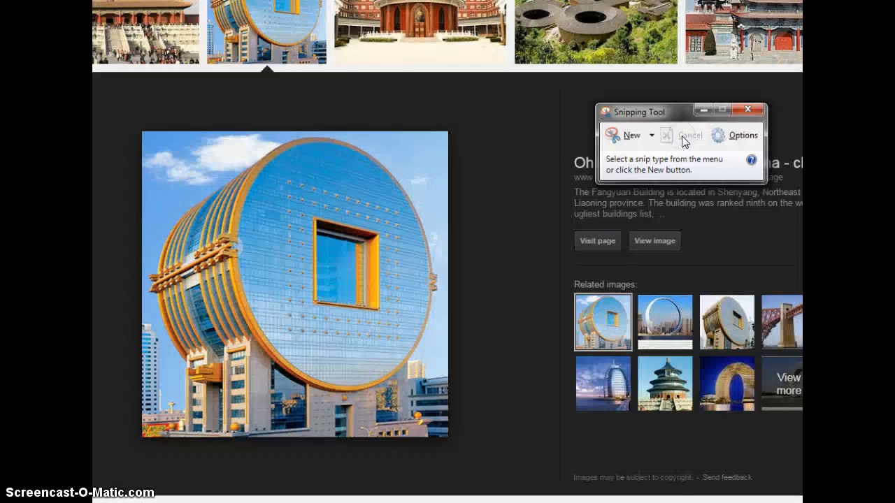
left_click(632, 134)
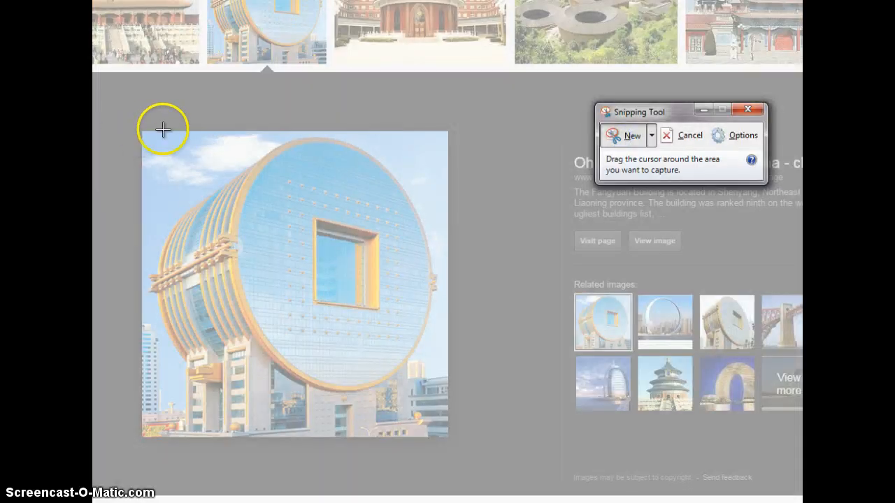
left_click_drag(162, 128, 442, 427)
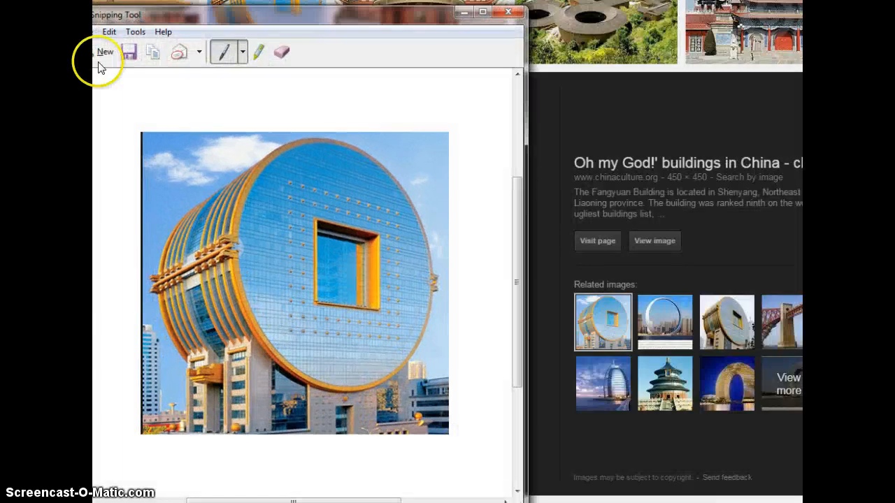
left_click(105, 50)
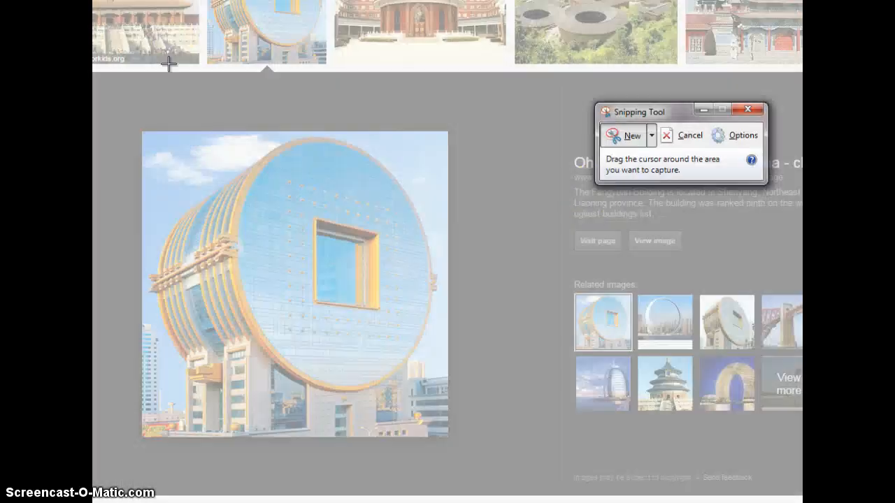
left_click_drag(141, 133, 372, 347)
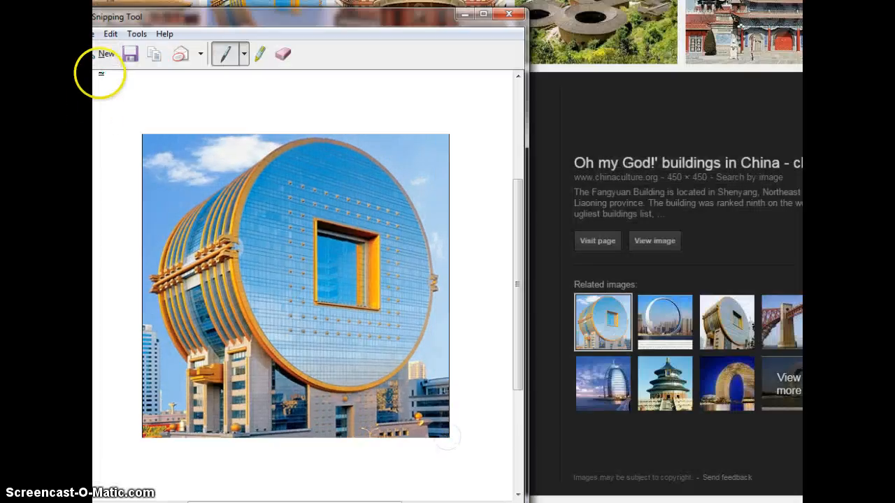
Save the snip to the Desktop as Capture in PNG format.
left_click(148, 35)
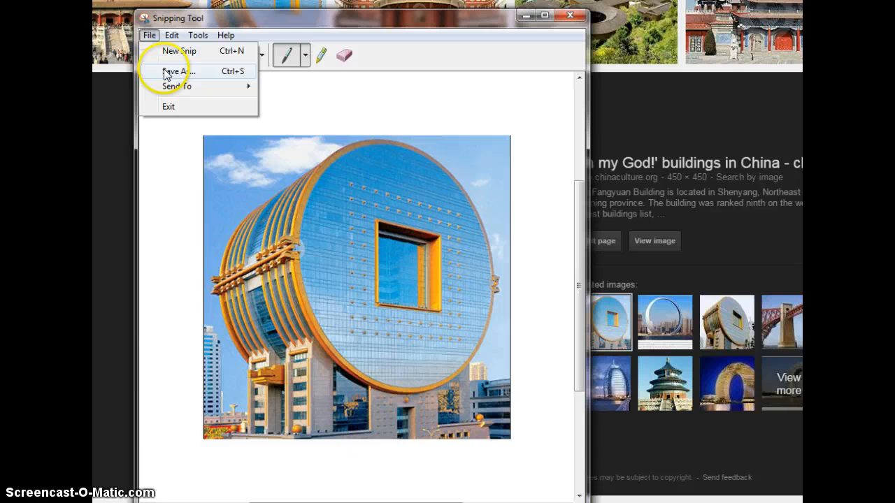
left_click(176, 70)
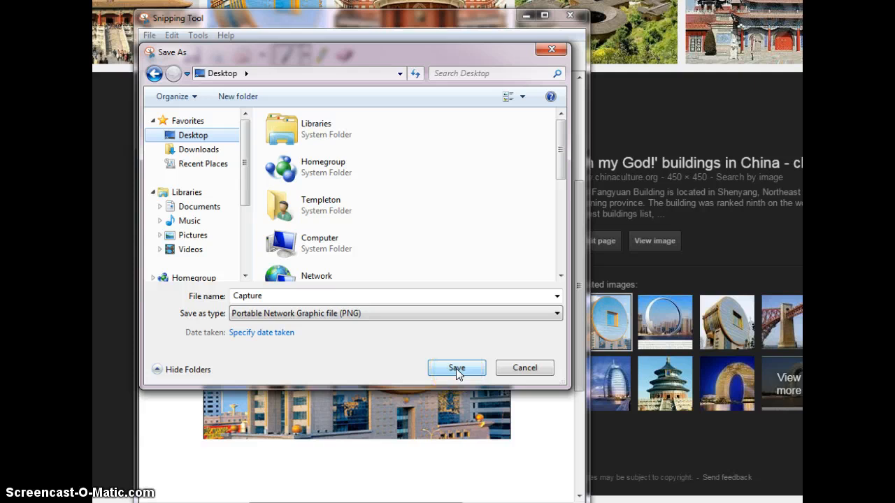
left_click(456, 369)
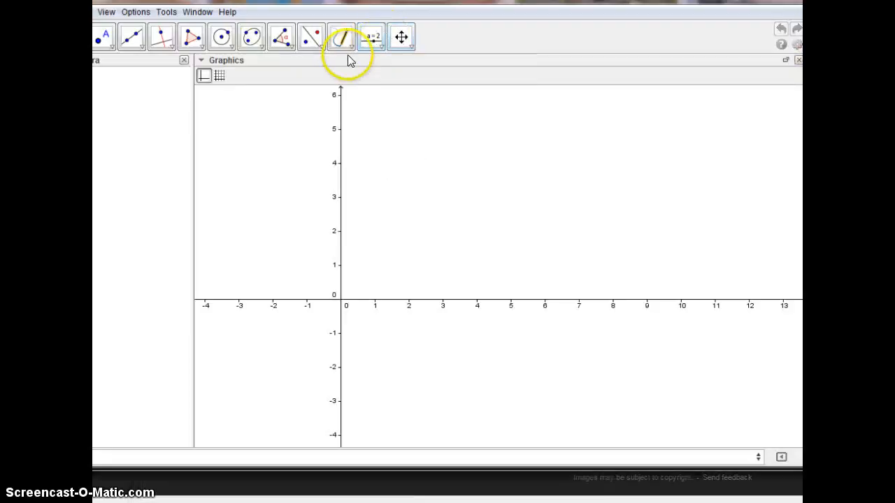
Insert the Capture image from the Desktop into the graphics view.
left_click(341, 37)
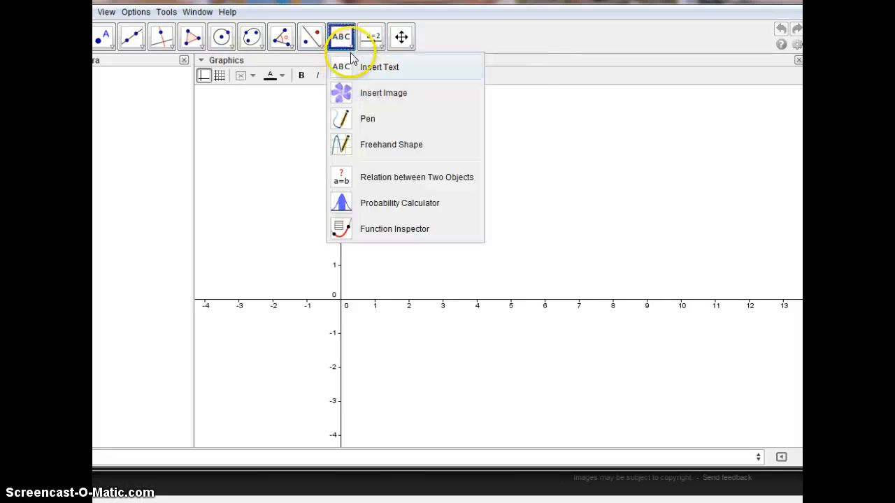
left_click(383, 92)
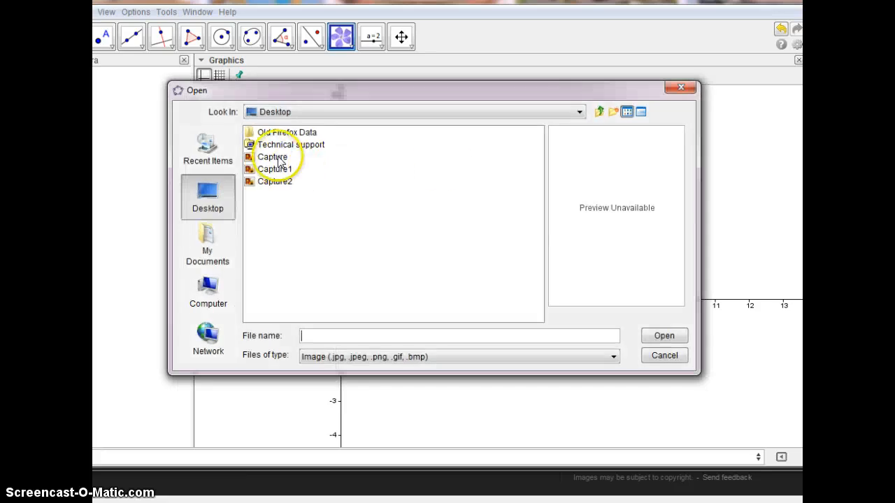
left_click(662, 336)
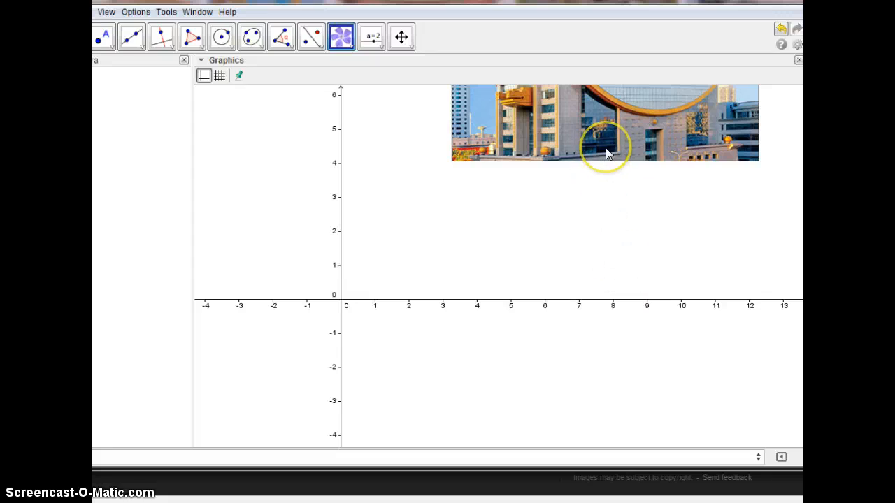
In the image's Object Properties, mark it as a Background Image.
right_click(607, 150)
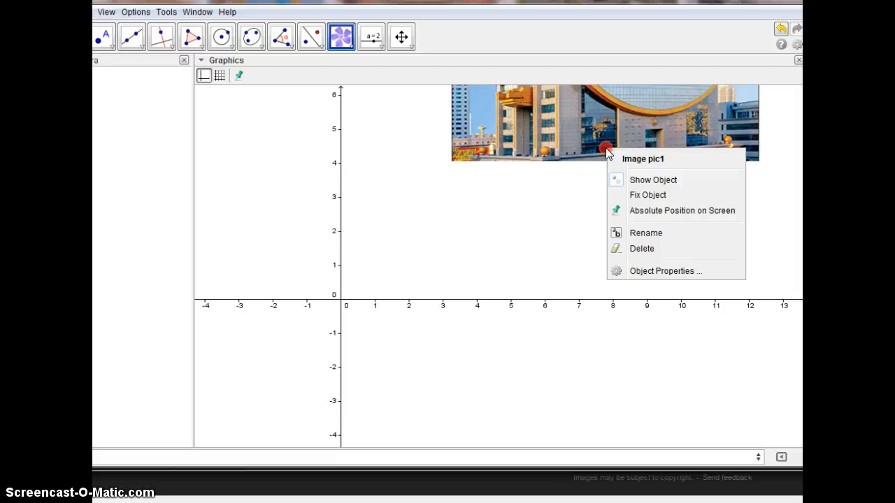
left_click(665, 271)
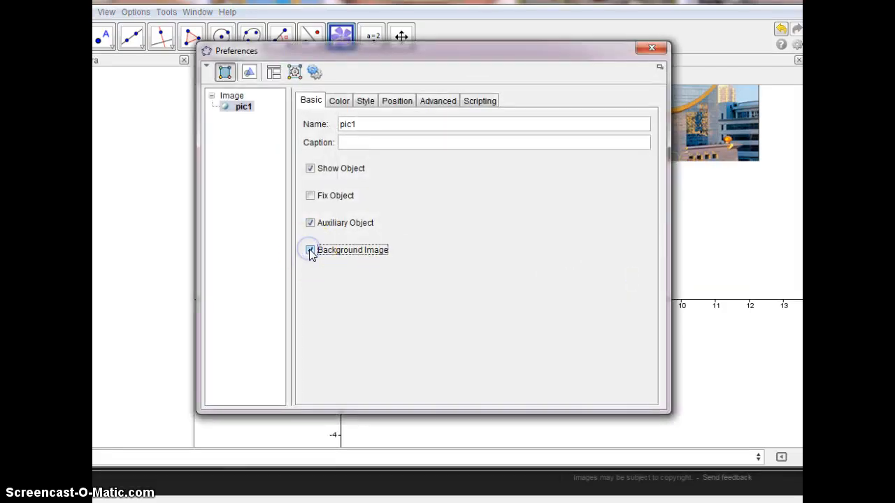
left_click(338, 101)
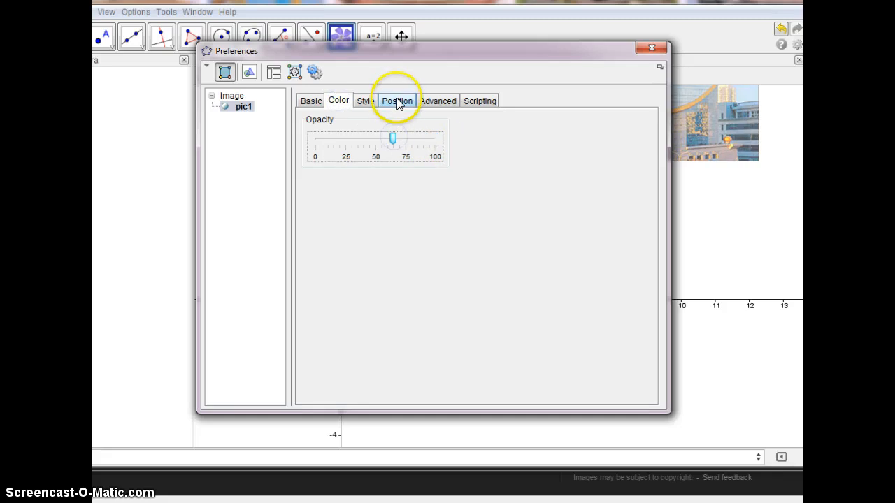
Pin the image's corners 1, 2 and 4 to Corner[1], Corner[2] and Corner[4] of the view.
left_click(397, 101)
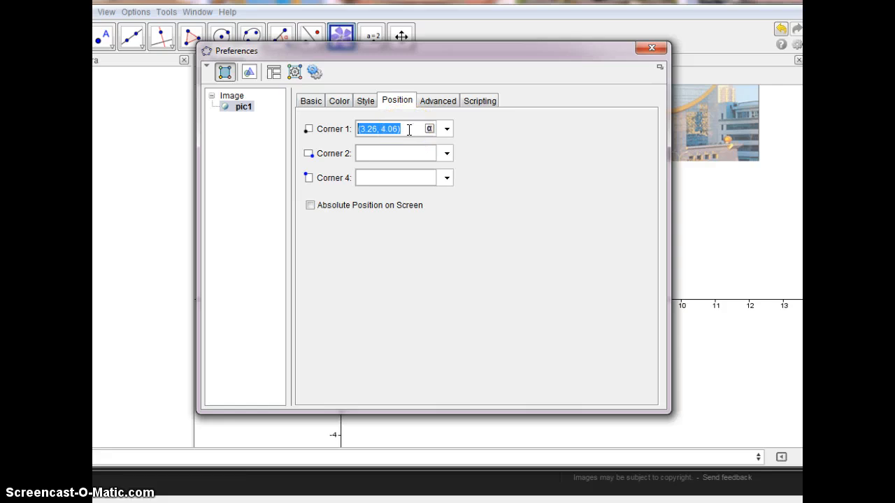
type("corner")
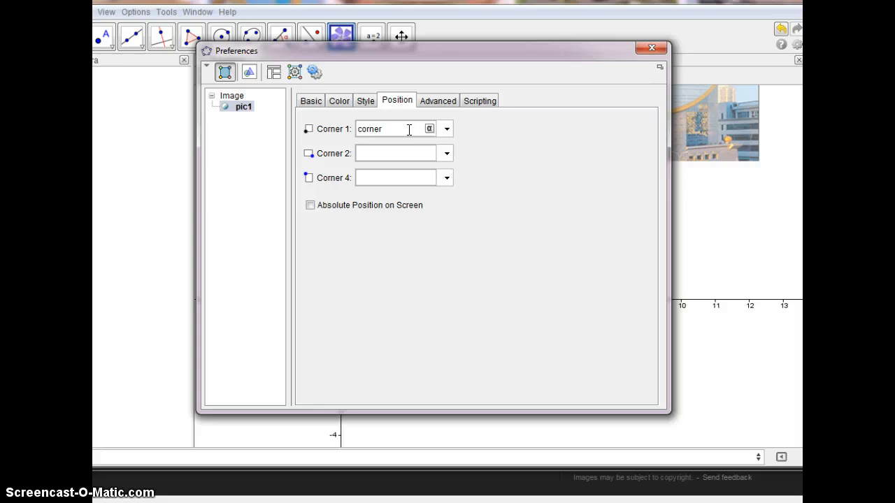
left_click(395, 153)
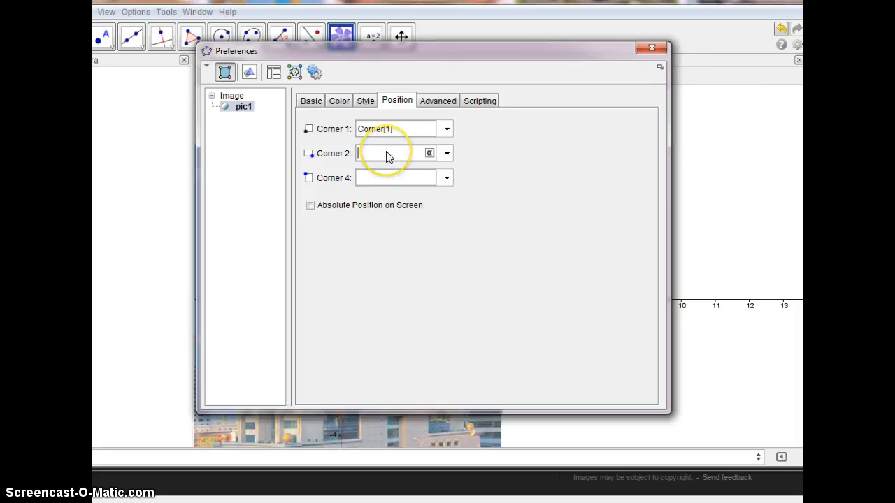
type("corner[2")
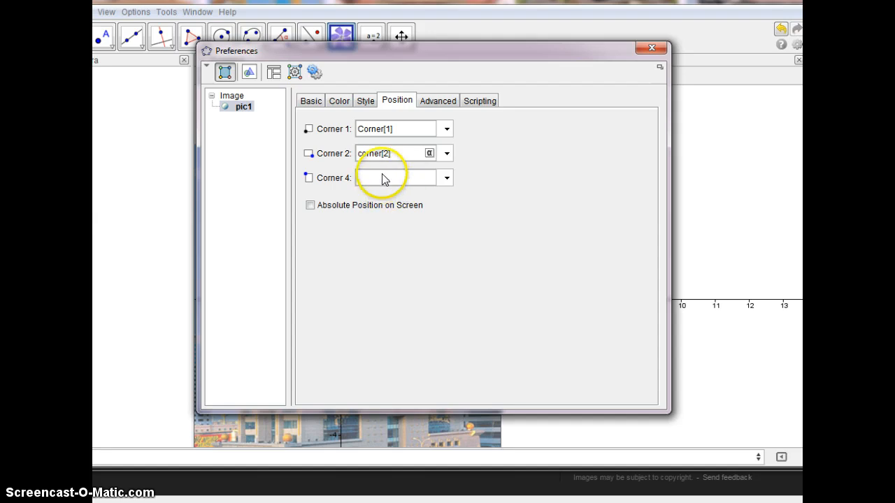
type("c9rhe")
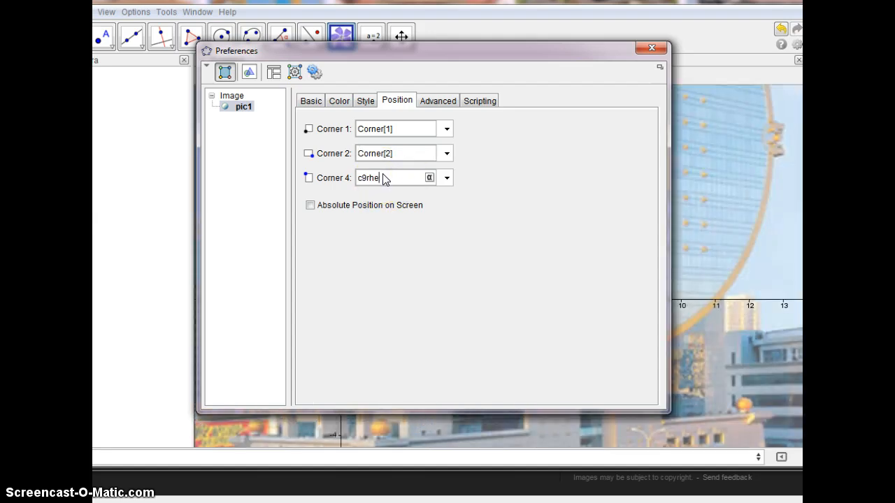
type("corner[4")
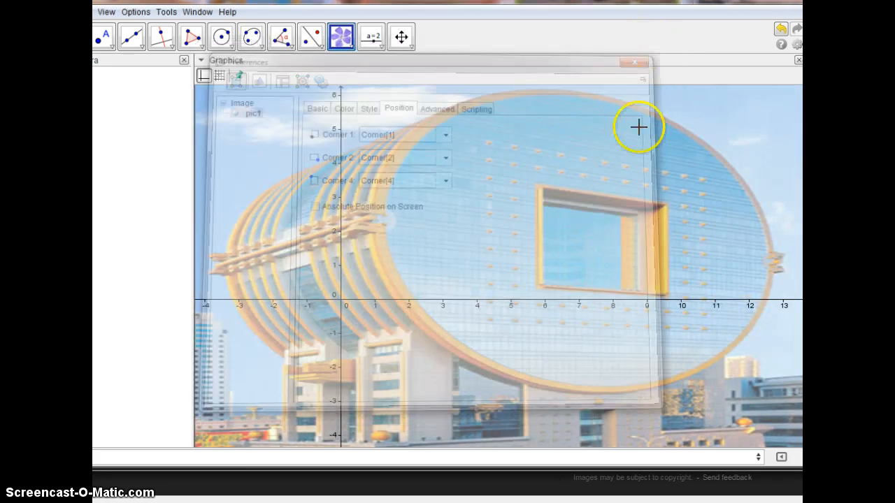
Dismiss the Preferences window so the faded photo fills the view behind the axes.
left_click(634, 61)
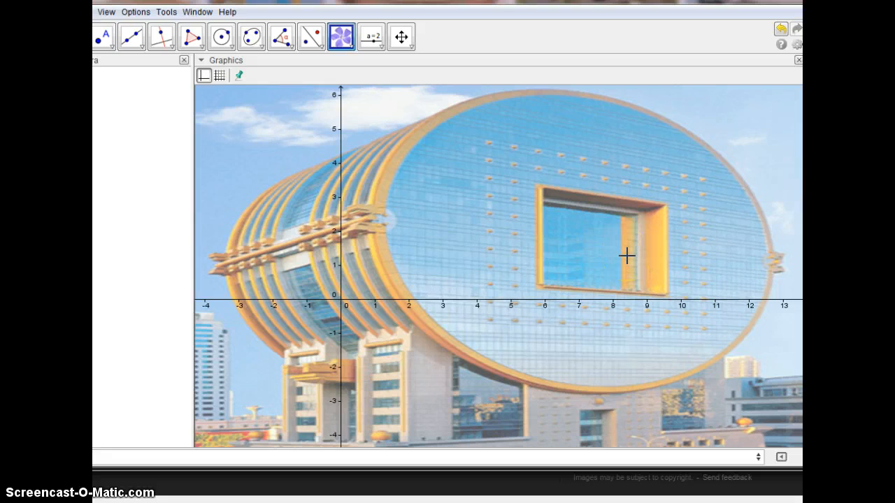